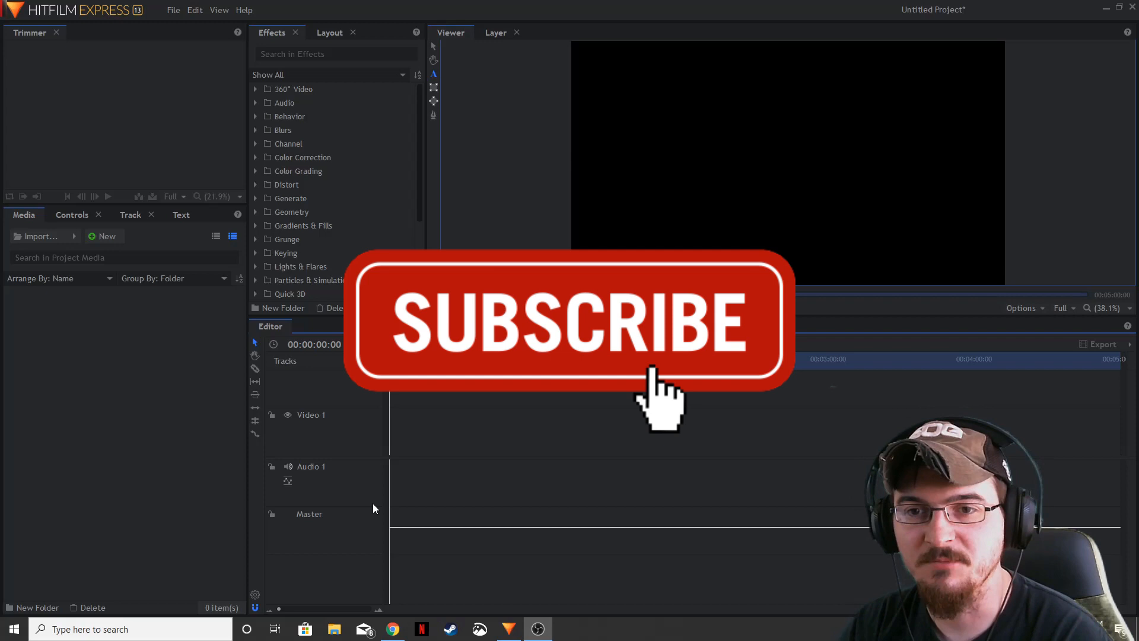
# Create a new 1080p 30 fps composite shot with duration 00:00:11:00
pyautogui.click(106, 236)
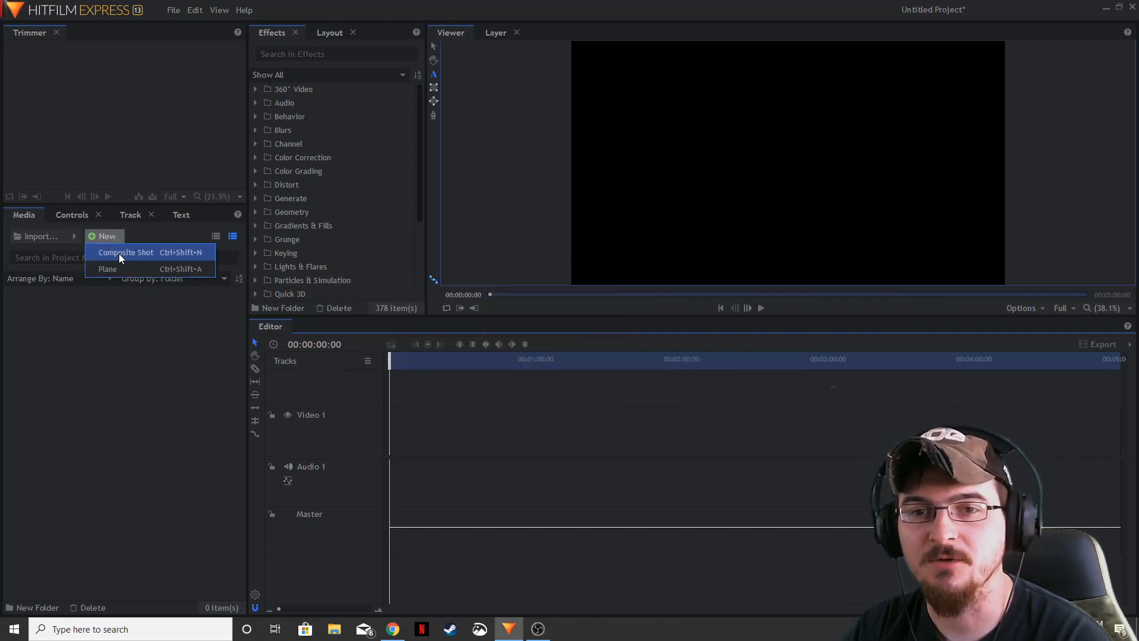
pyautogui.click(125, 252)
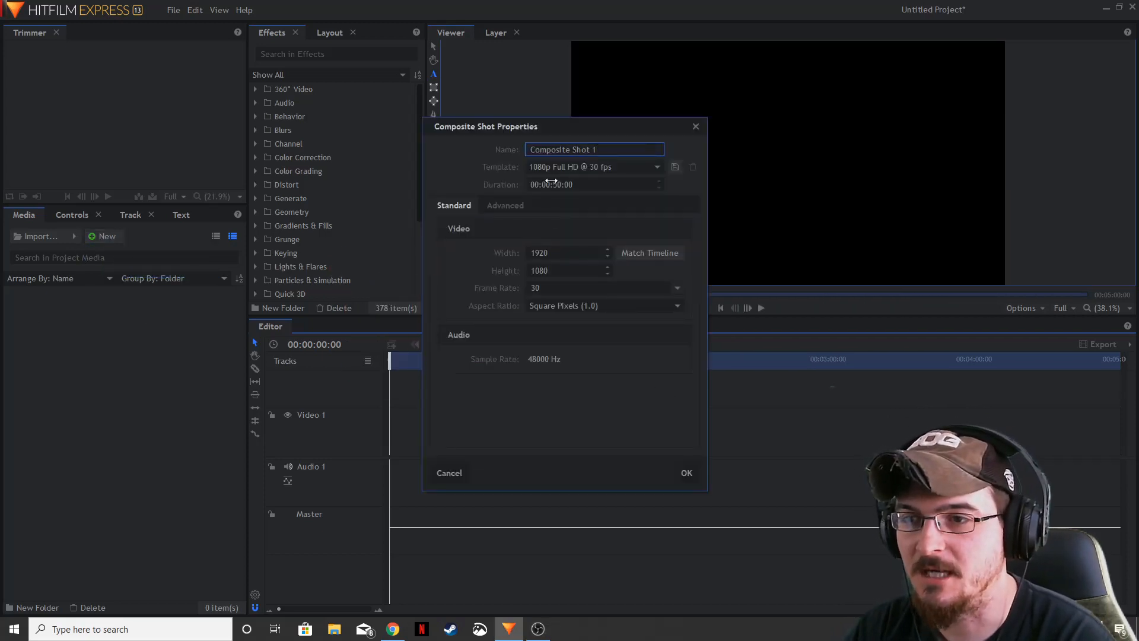
pyautogui.tripleClick(576, 184)
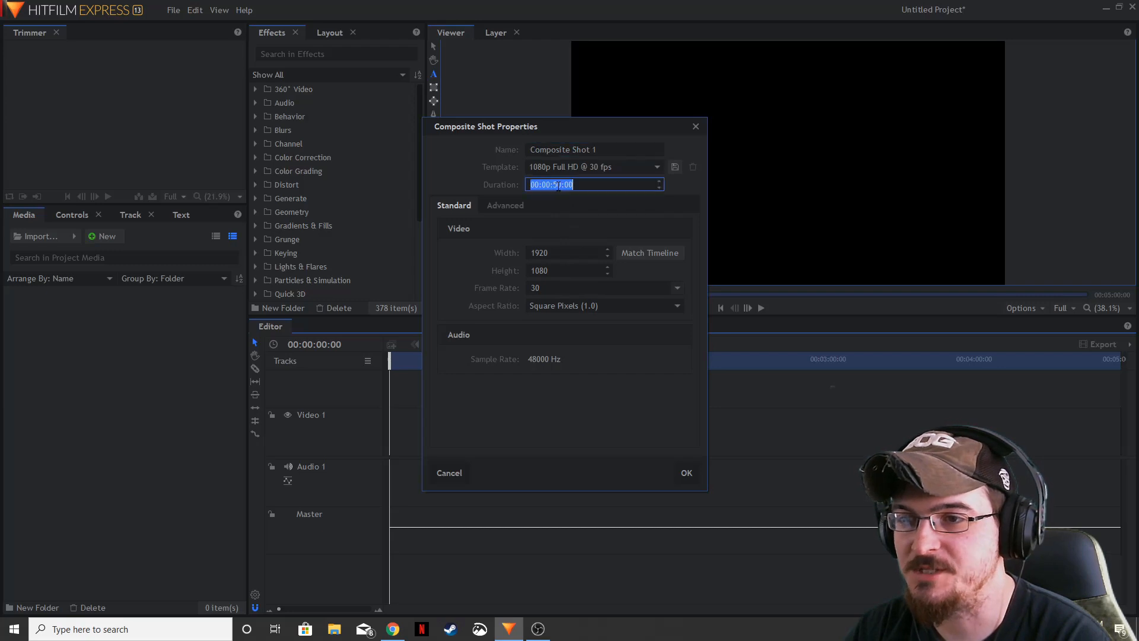
pyautogui.click(685, 472)
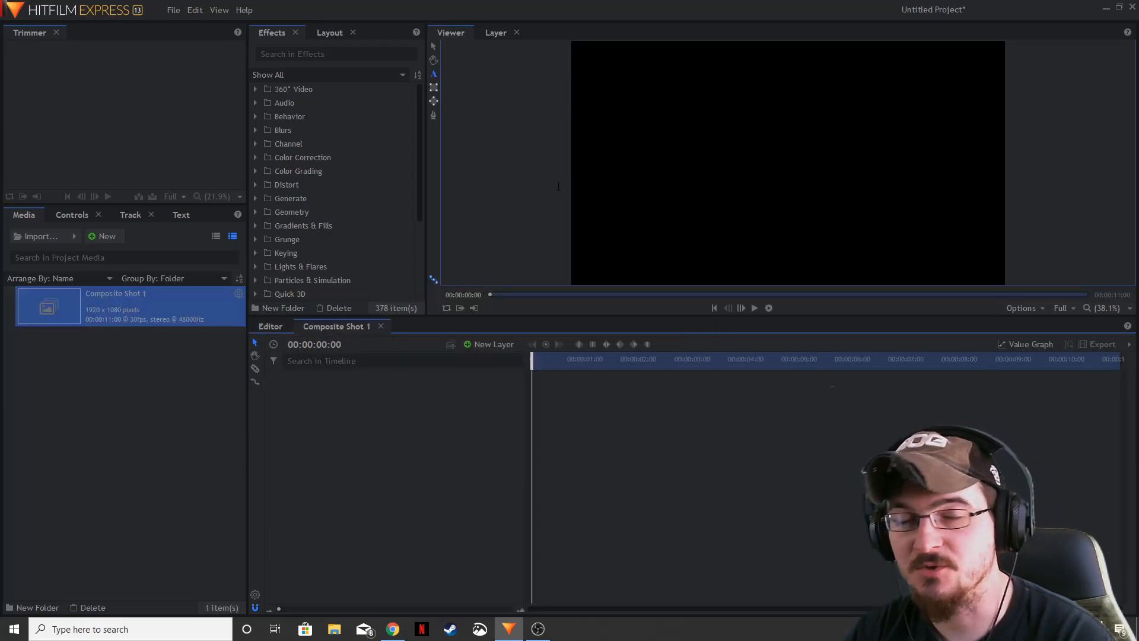
pyautogui.moveTo(457, 462)
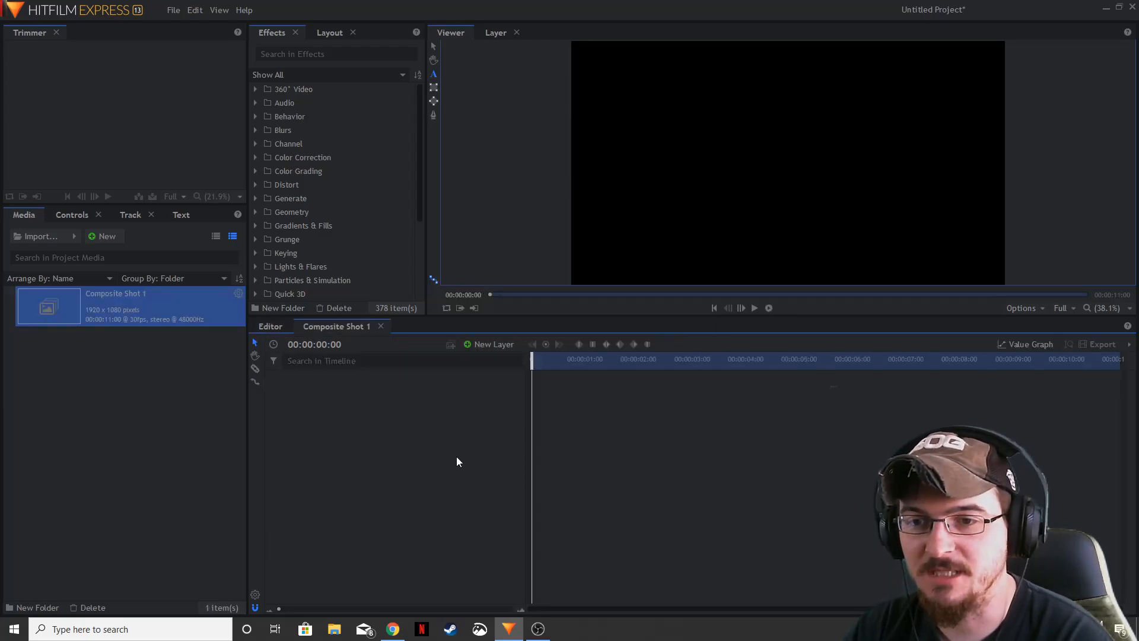
pyautogui.moveTo(907, 375)
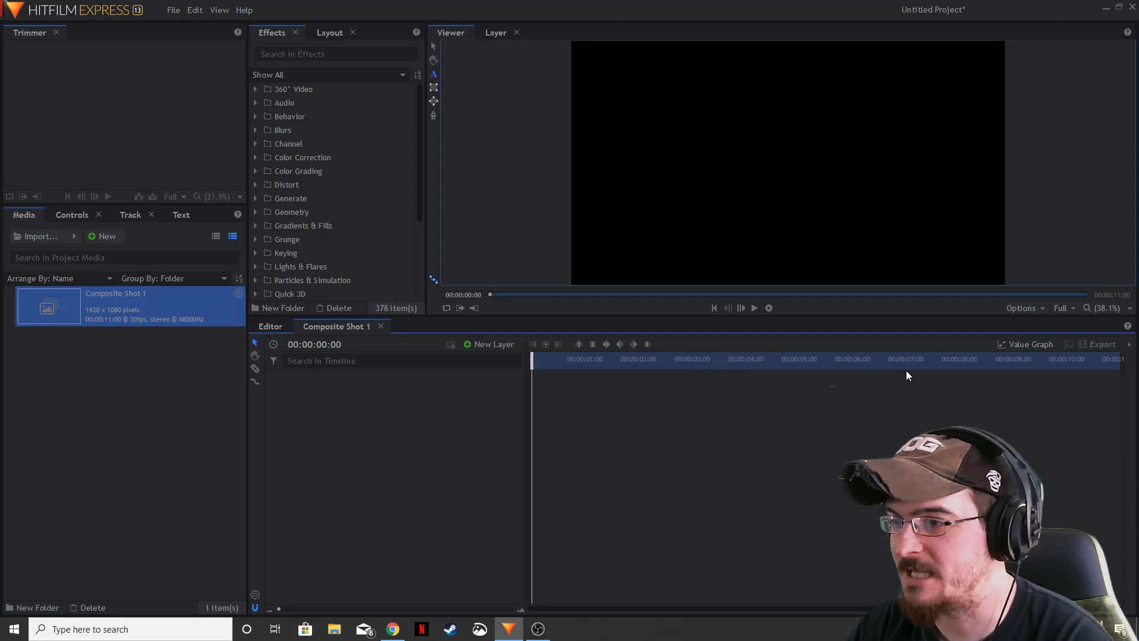
pyautogui.moveTo(345, 405)
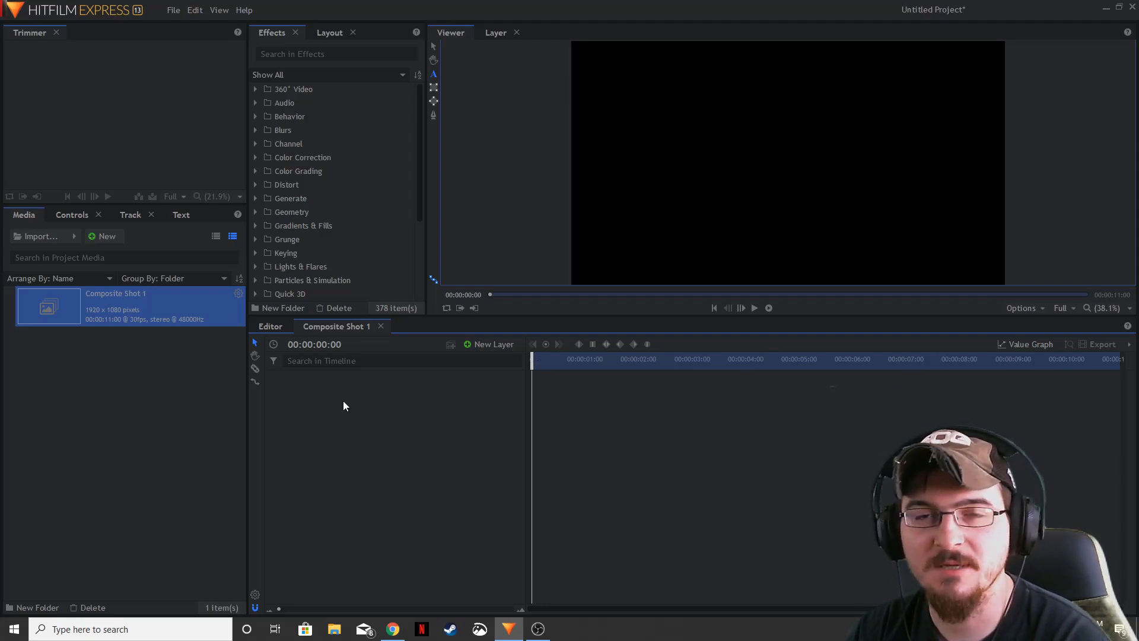
# Add a text layer of digits 9 to 0 on separate lines, in white Arial Bold size 1024
pyautogui.click(494, 343)
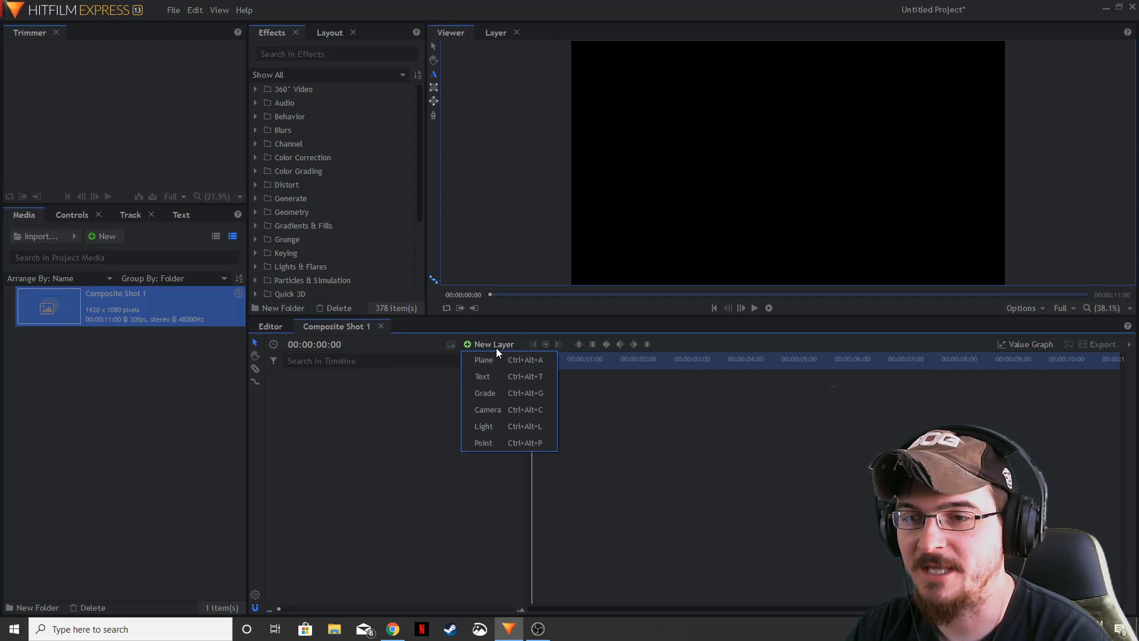
pyautogui.click(482, 376)
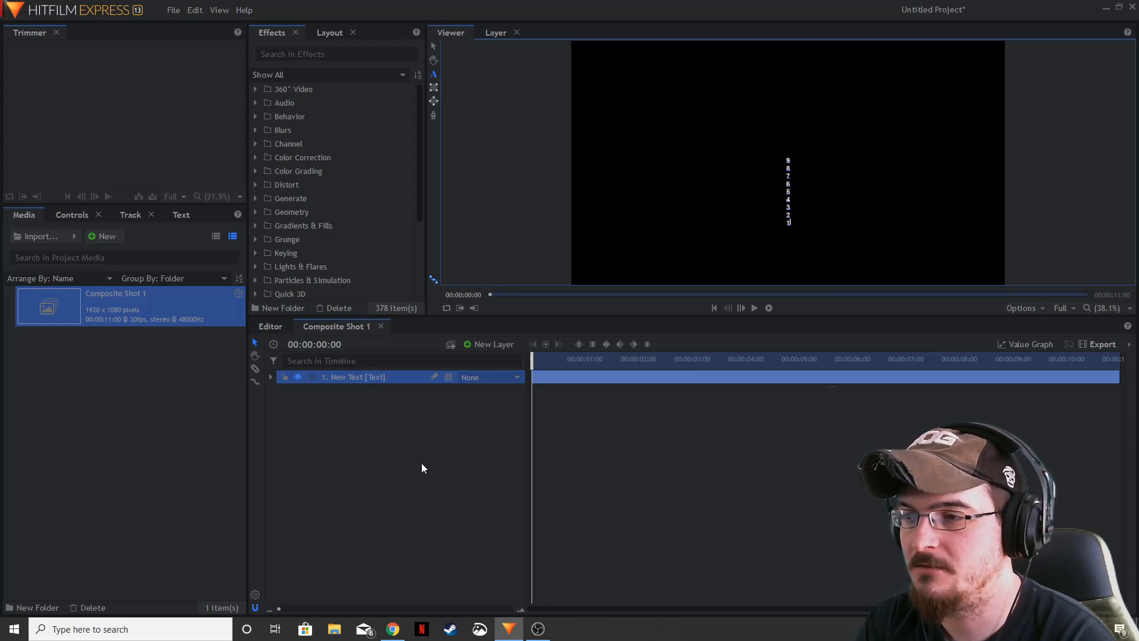
pyautogui.moveTo(443, 478)
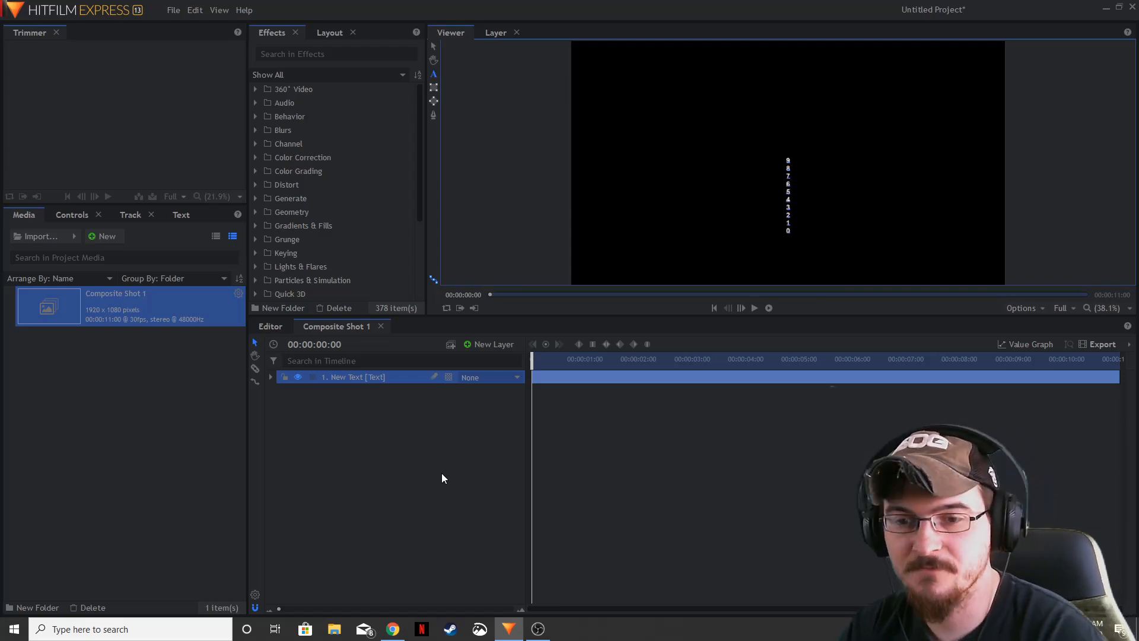
pyautogui.click(180, 214)
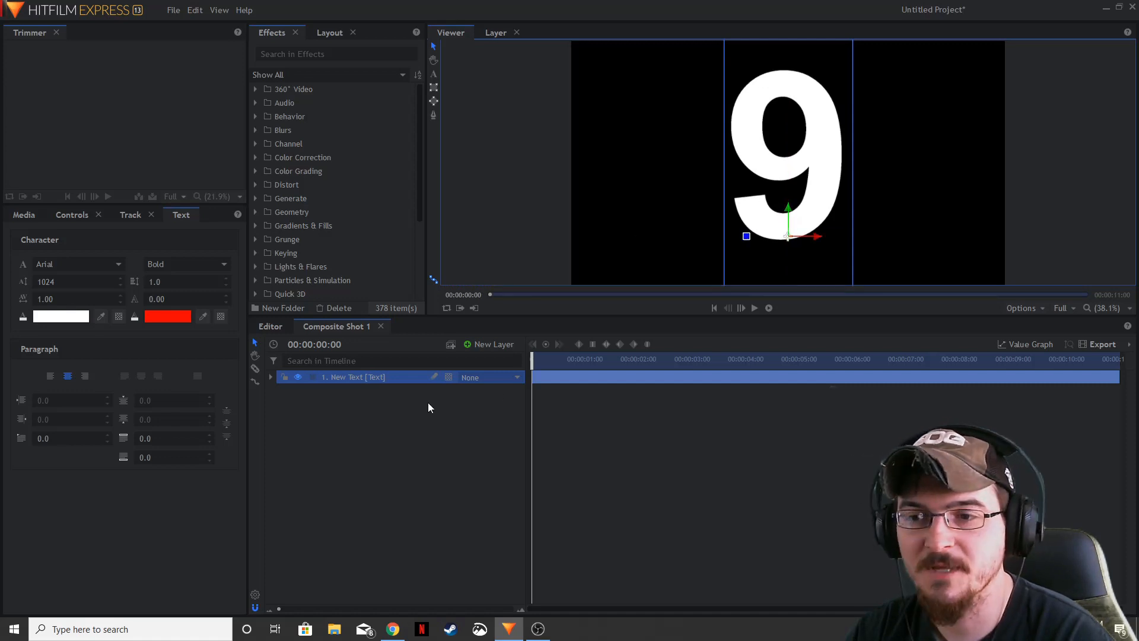
# Add a plane carrying the 1080p Title Safe Guide preset, then show the text layer's controls
pyautogui.click(489, 344)
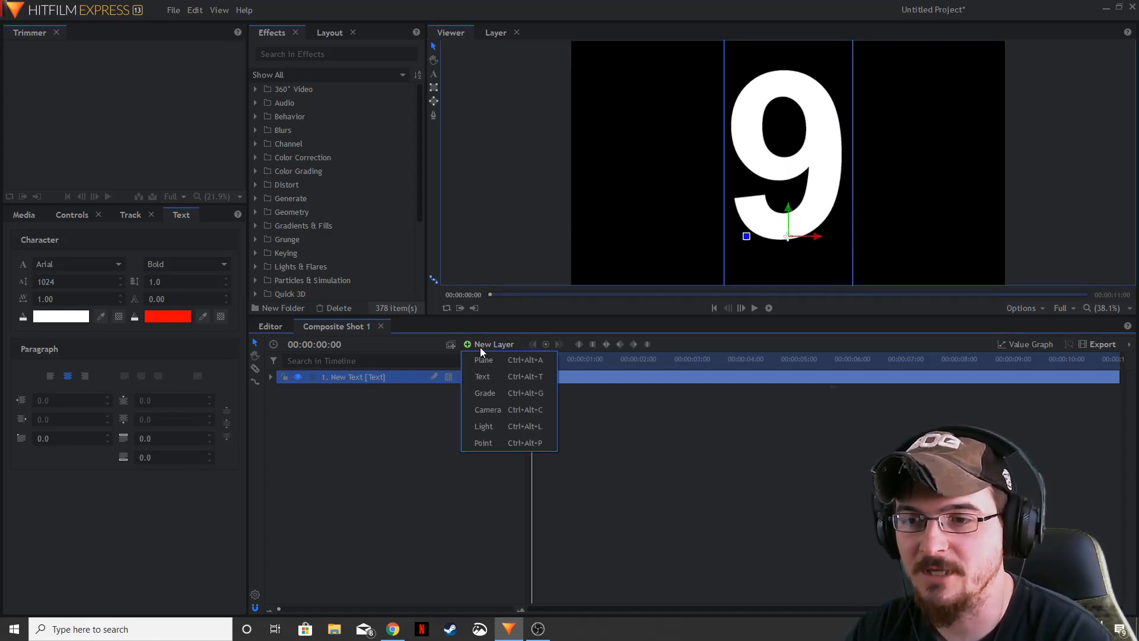
pyautogui.click(482, 359)
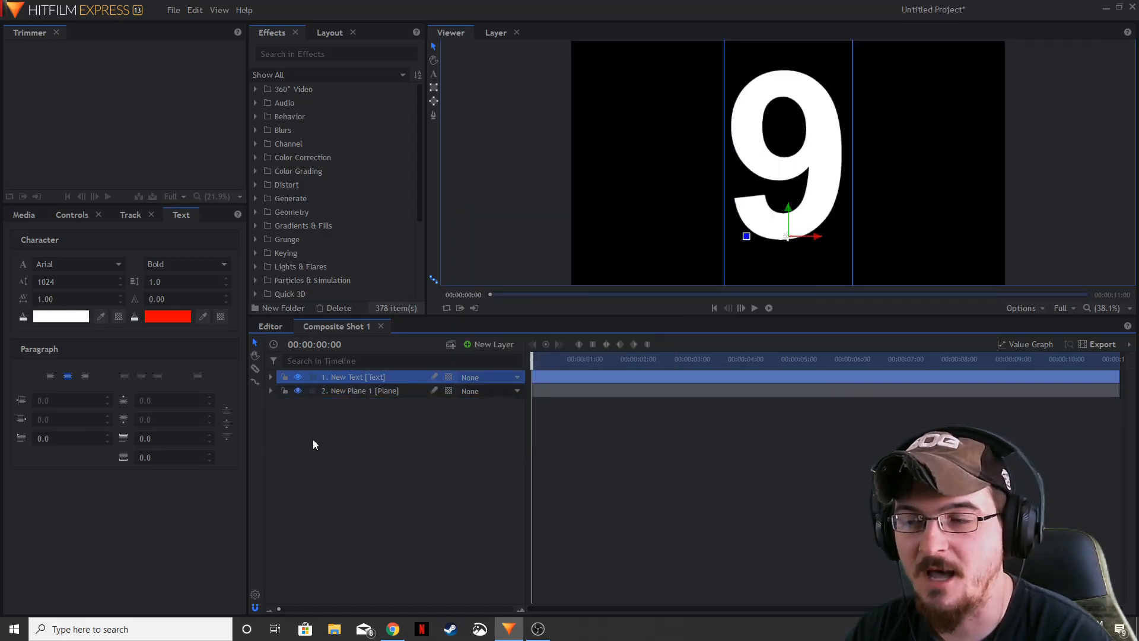
pyautogui.scroll(-3)
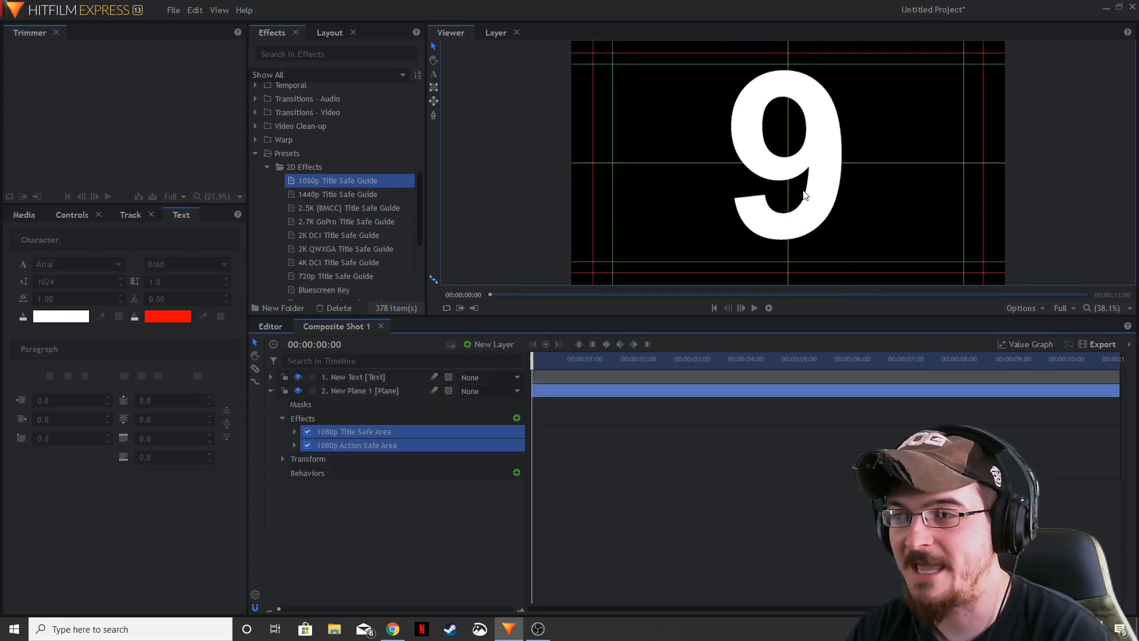
pyautogui.moveTo(732, 95)
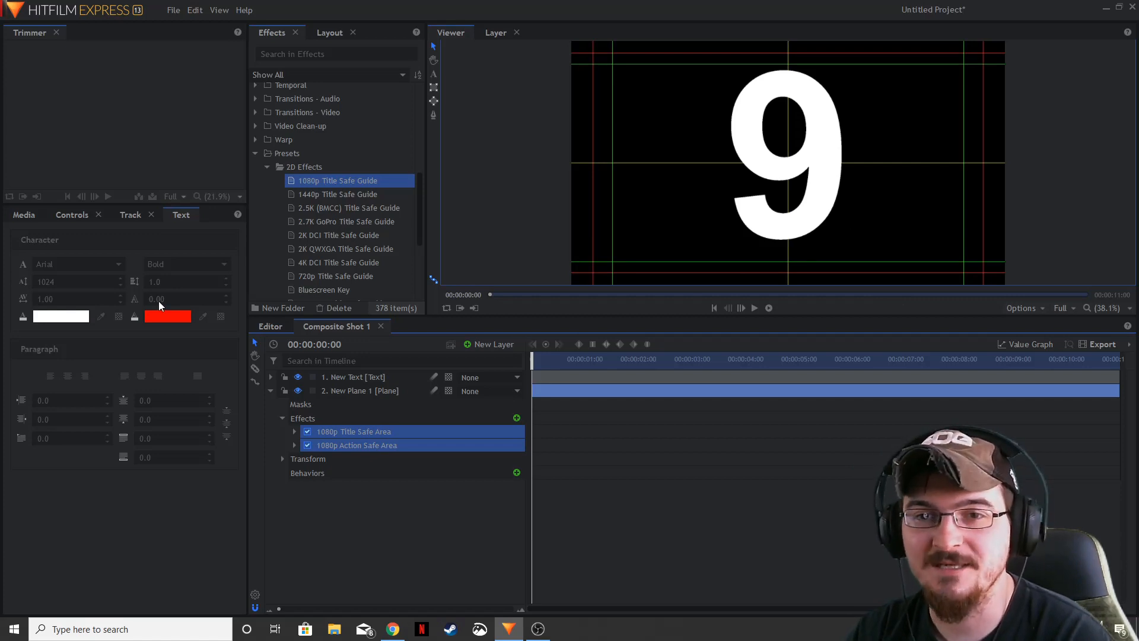
pyautogui.click(353, 376)
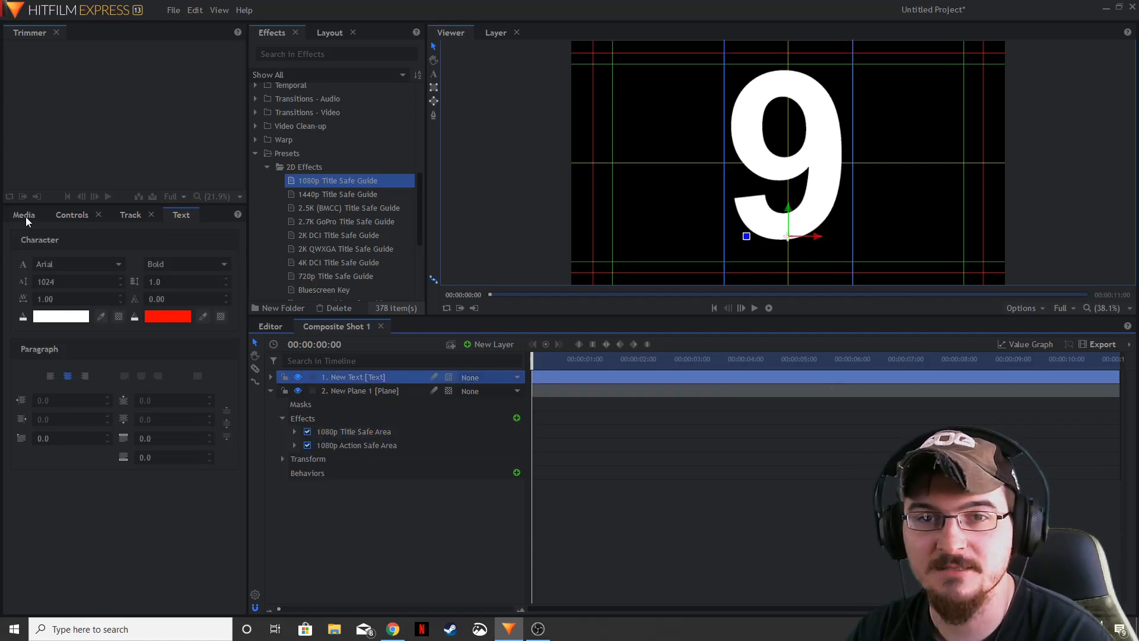
pyautogui.click(71, 214)
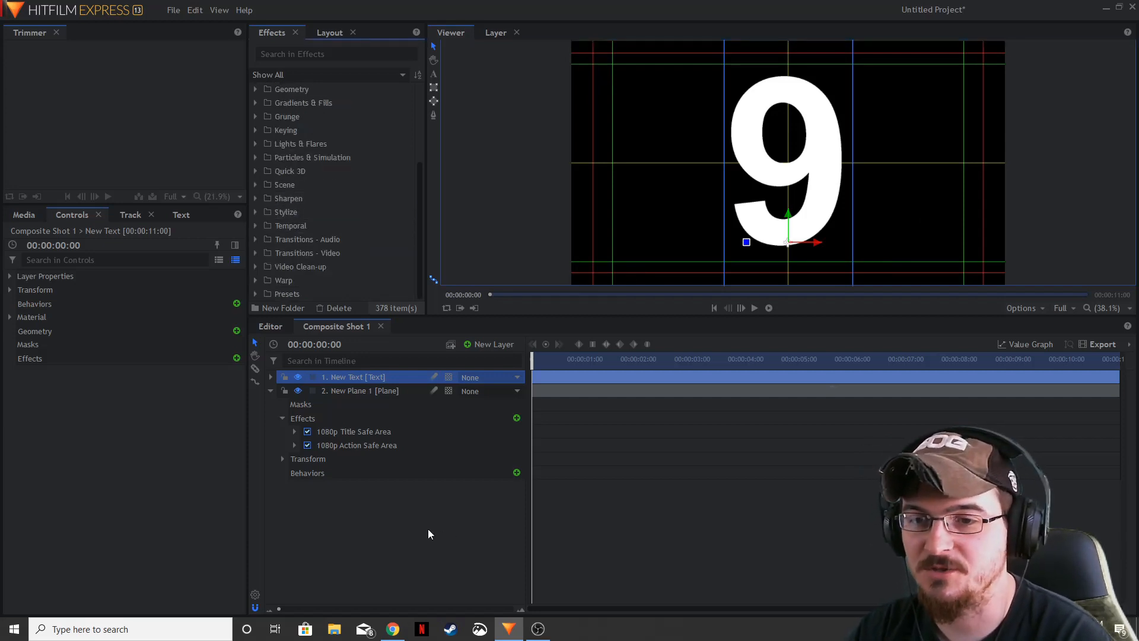
pyautogui.click(271, 376)
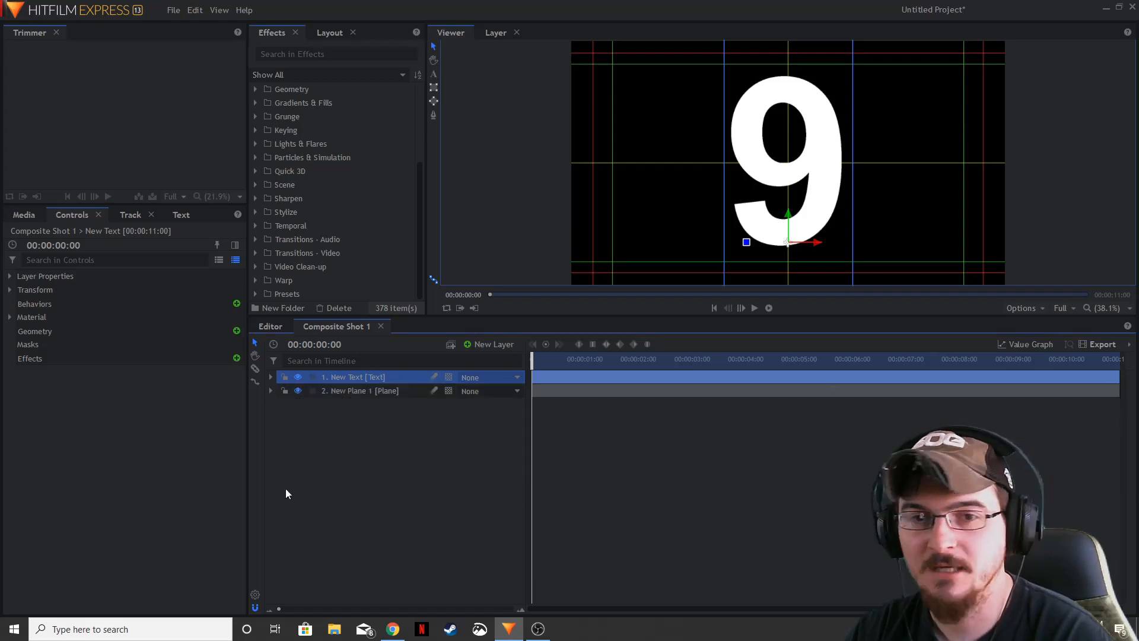
pyautogui.moveTo(346, 387)
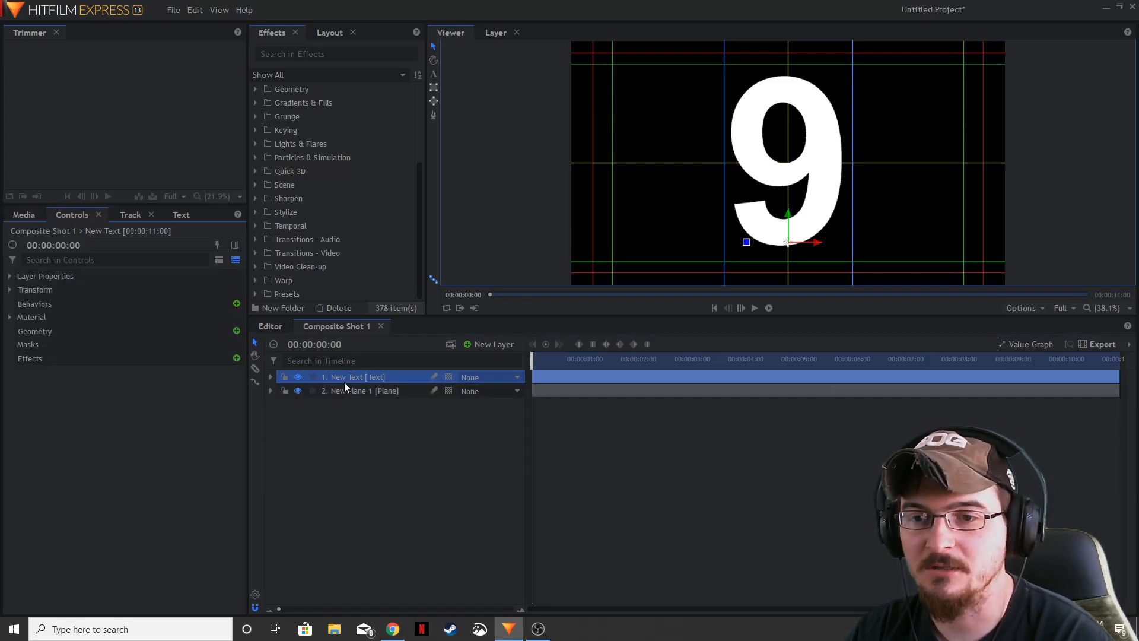
pyautogui.click(10, 289)
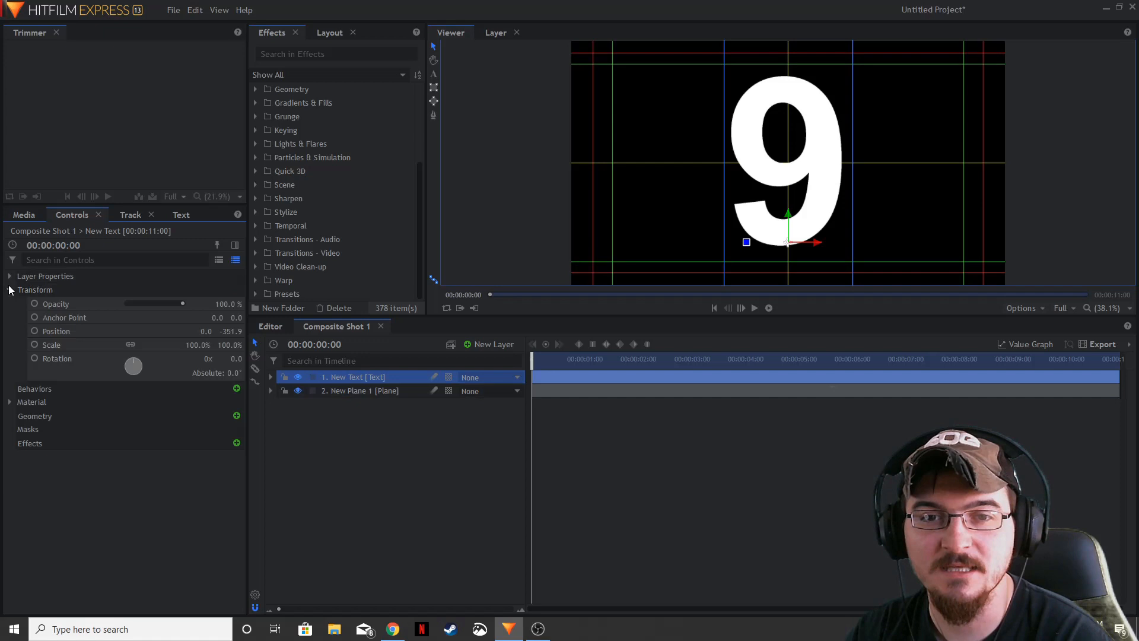
pyautogui.click(56, 331)
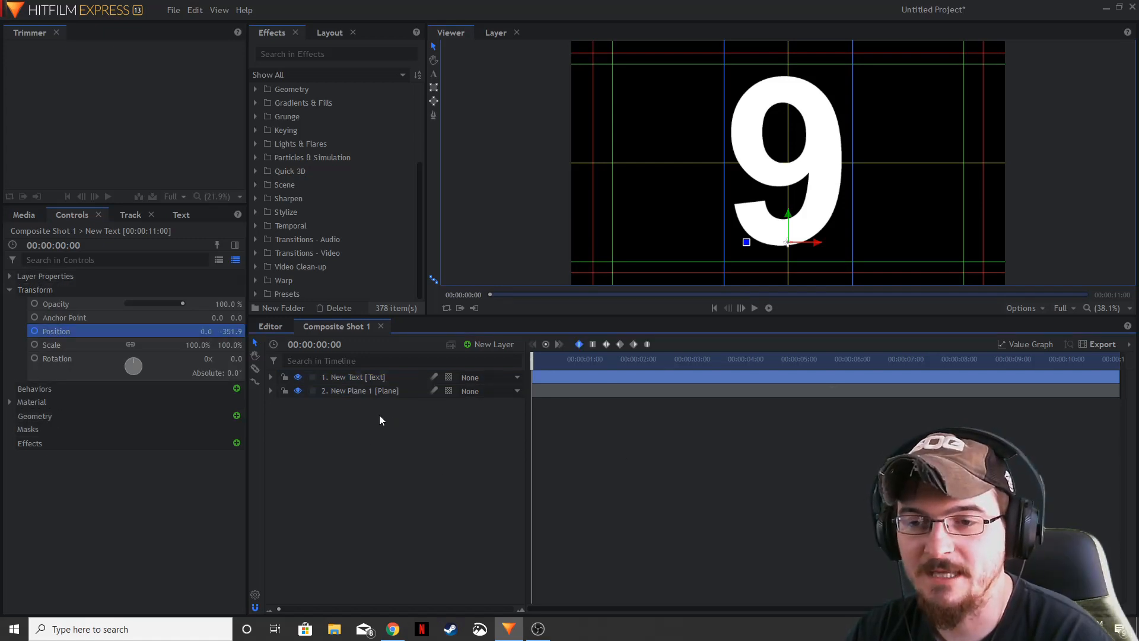
pyautogui.moveTo(139, 459)
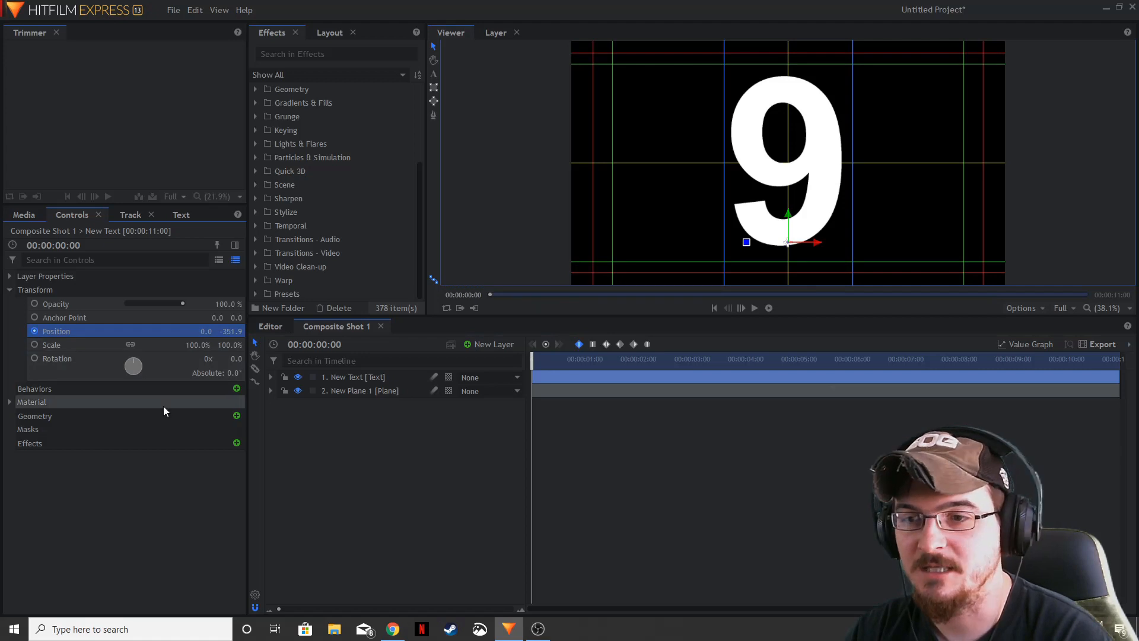
pyautogui.moveTo(388, 480)
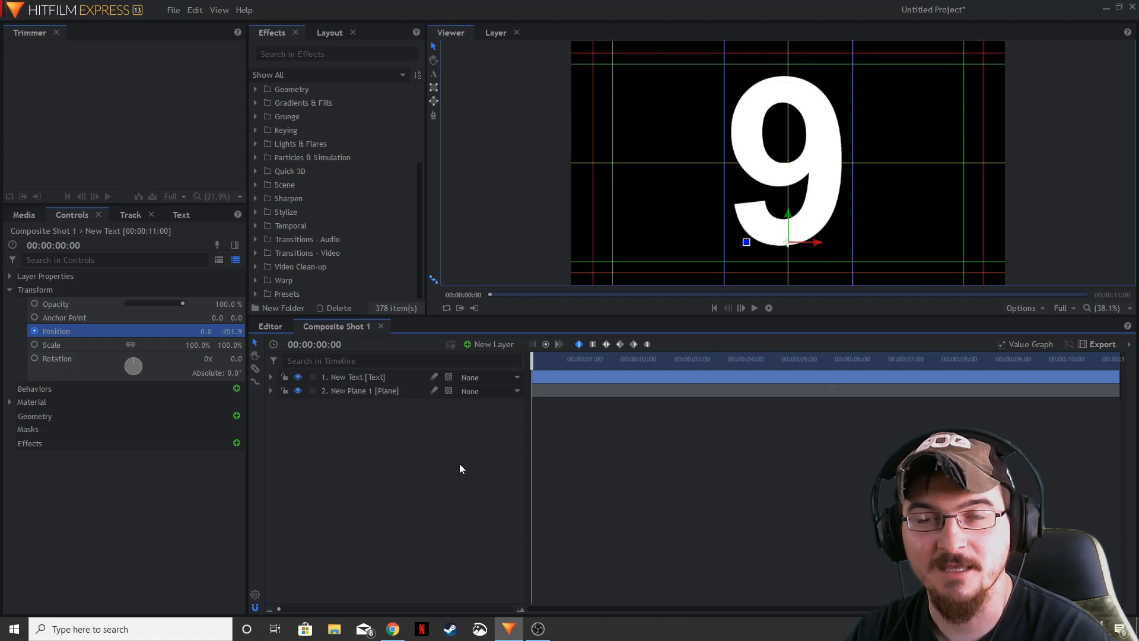
# Apply the Stutter effect to the text layer with 30 freeze frames
pyautogui.click(10, 289)
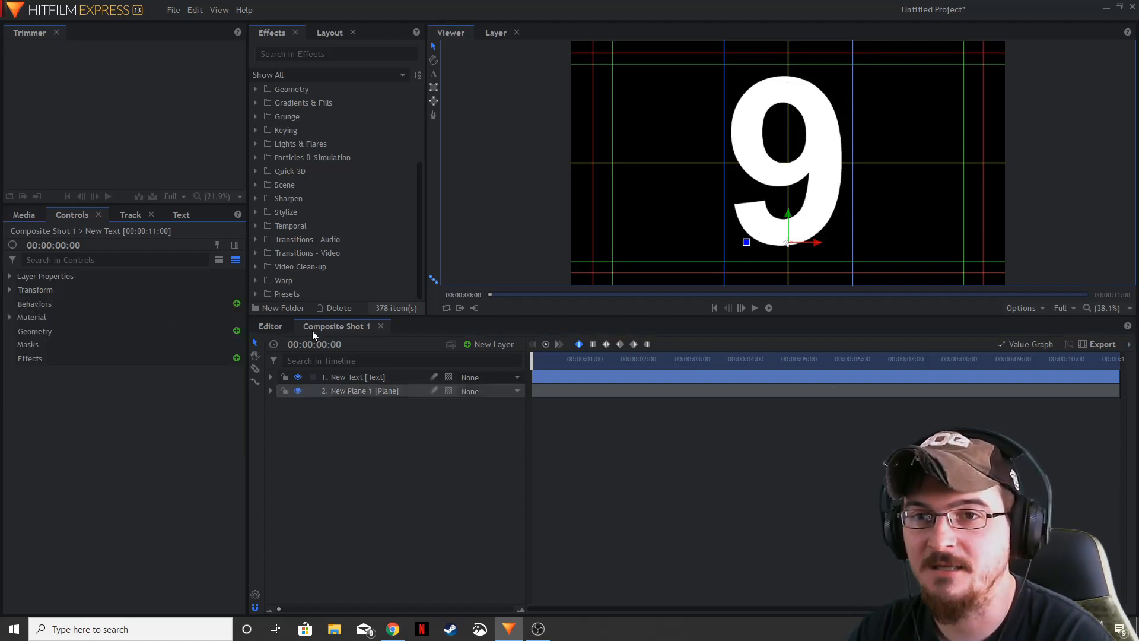
pyautogui.write('stu')
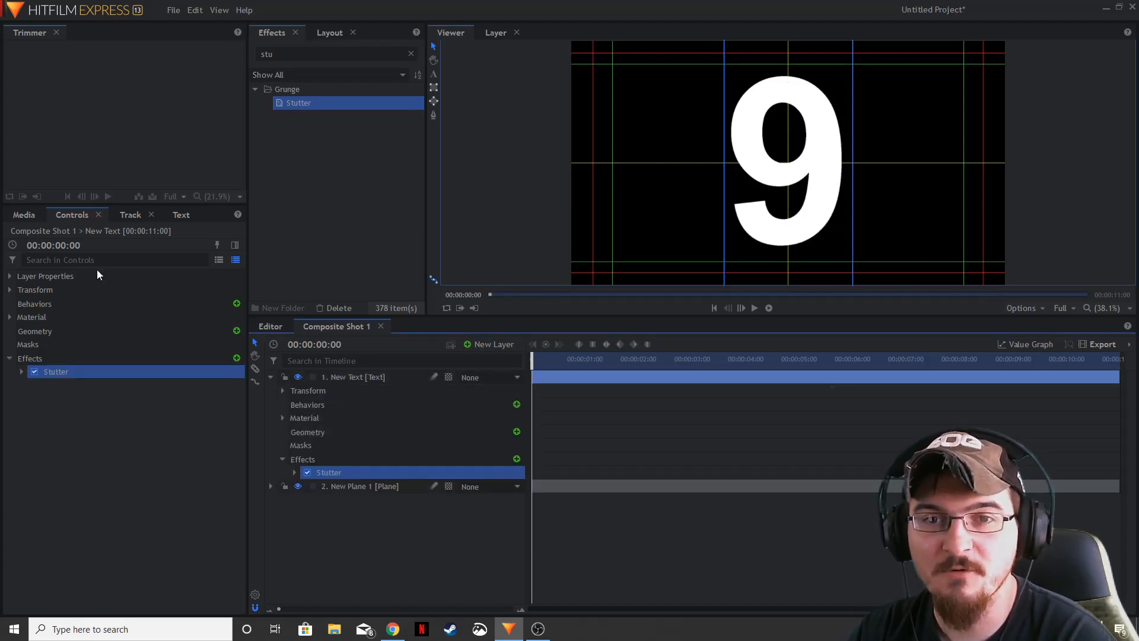
pyautogui.click(21, 372)
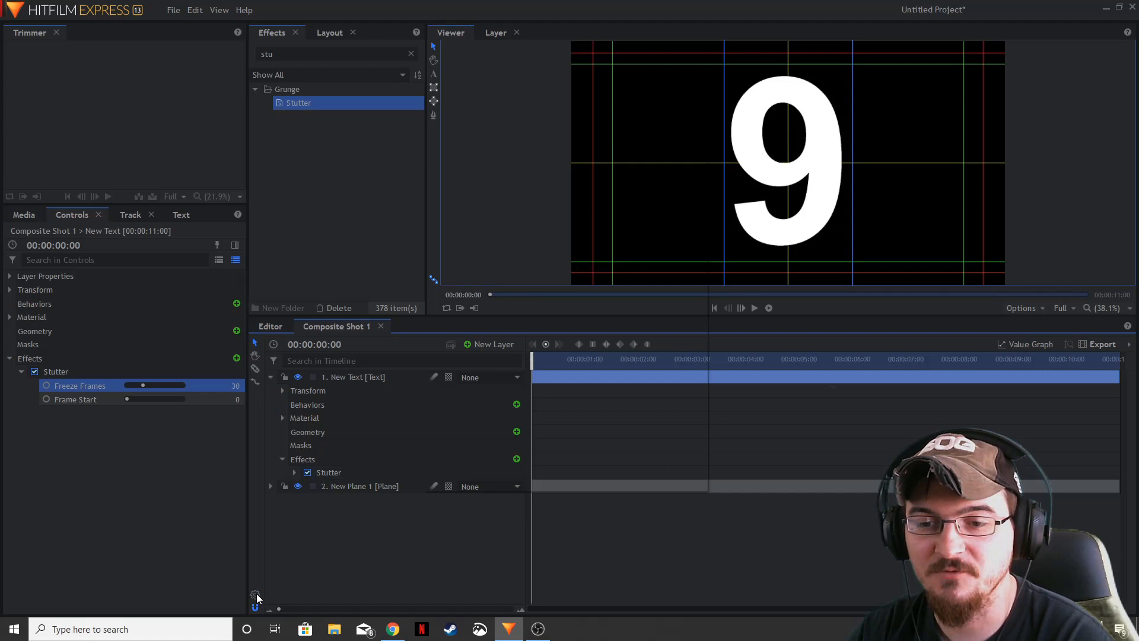
# Confirm the composite shot's frame rate and play back the stepping countdown
pyautogui.click(255, 594)
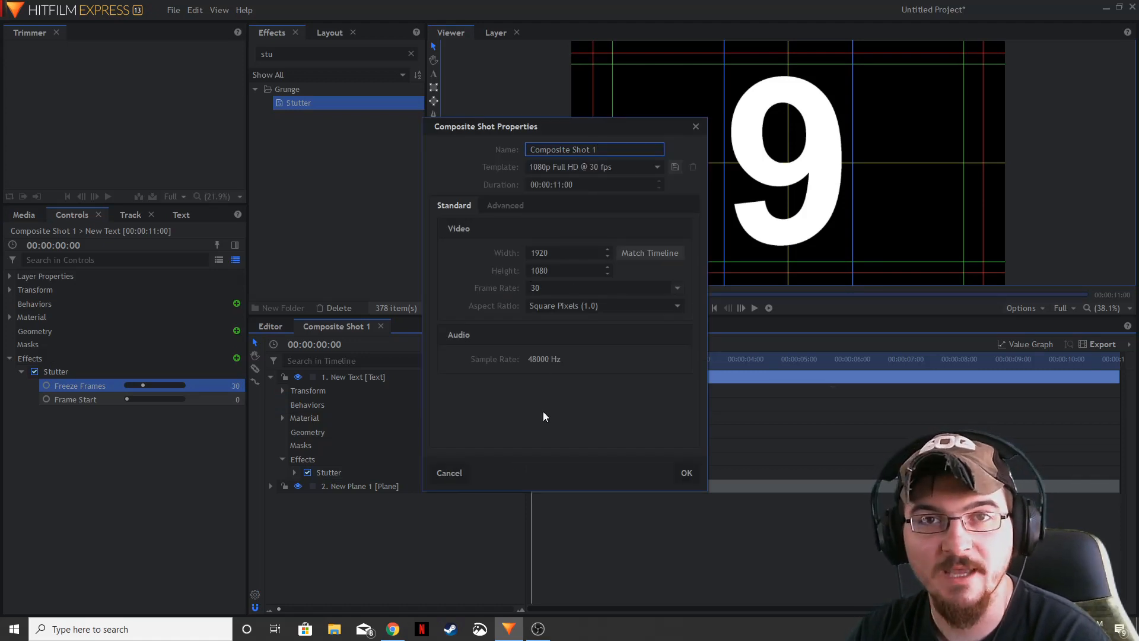
pyautogui.click(686, 472)
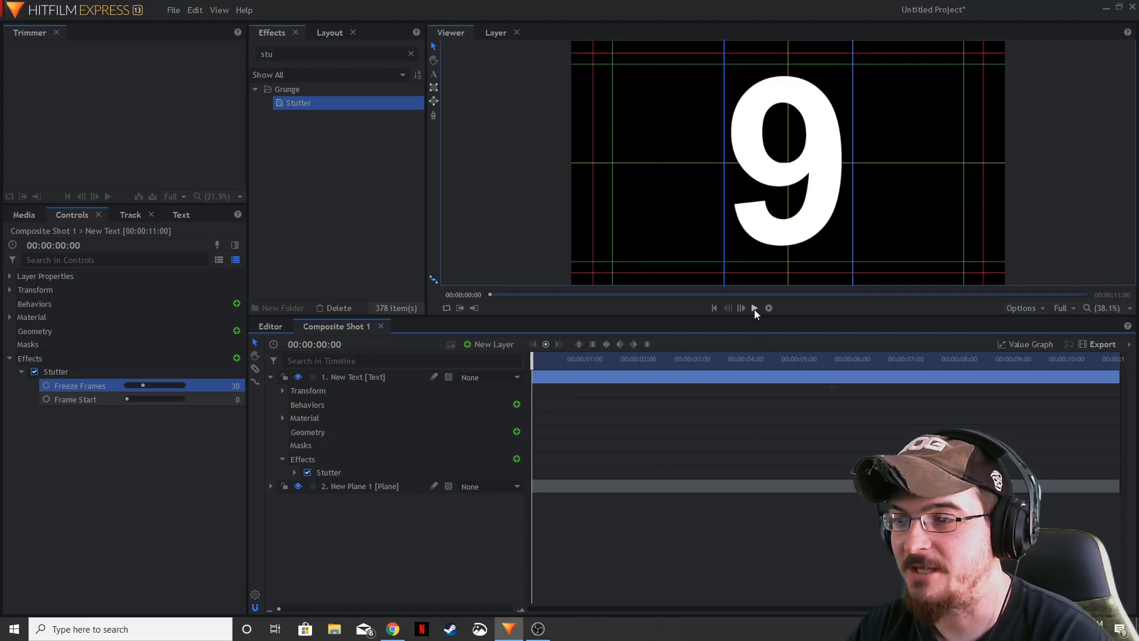
pyautogui.click(741, 307)
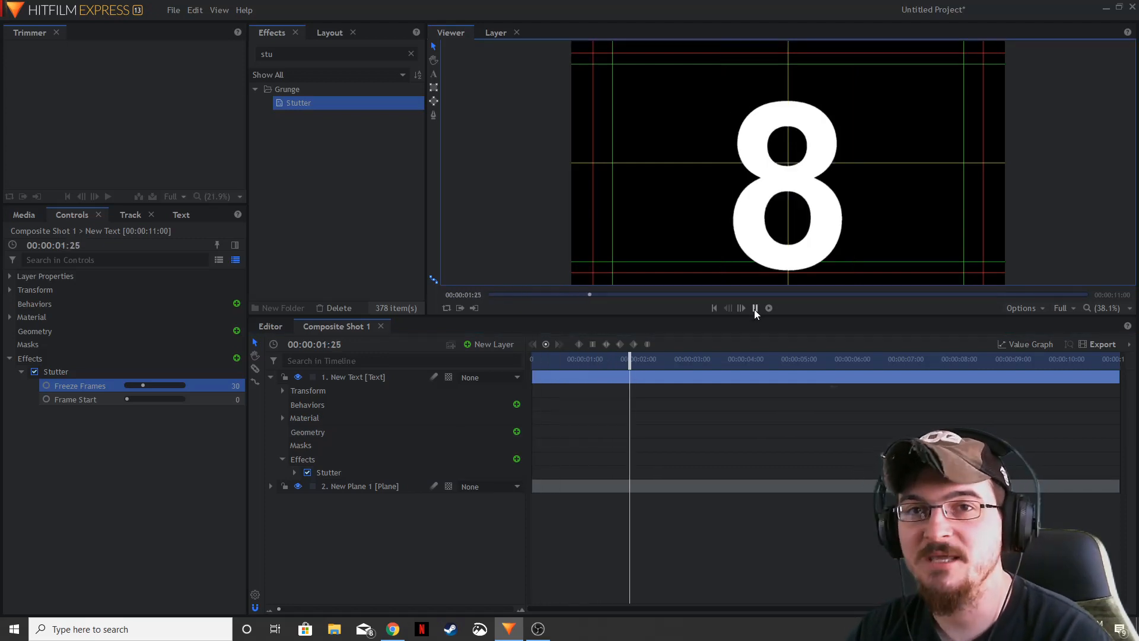
pyautogui.click(754, 307)
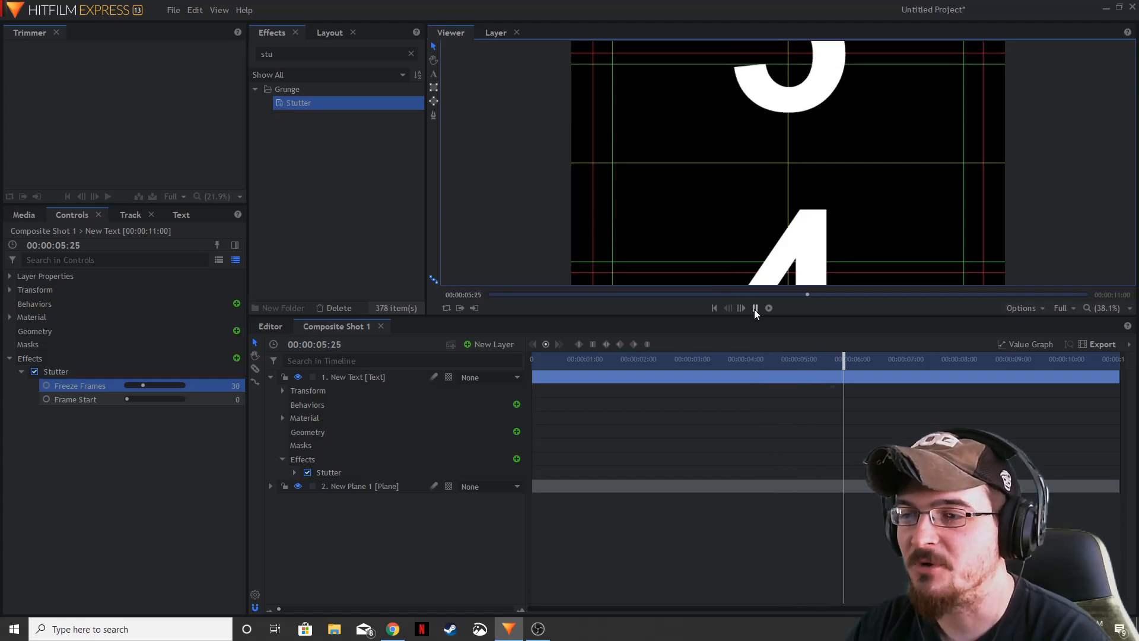
pyautogui.click(754, 307)
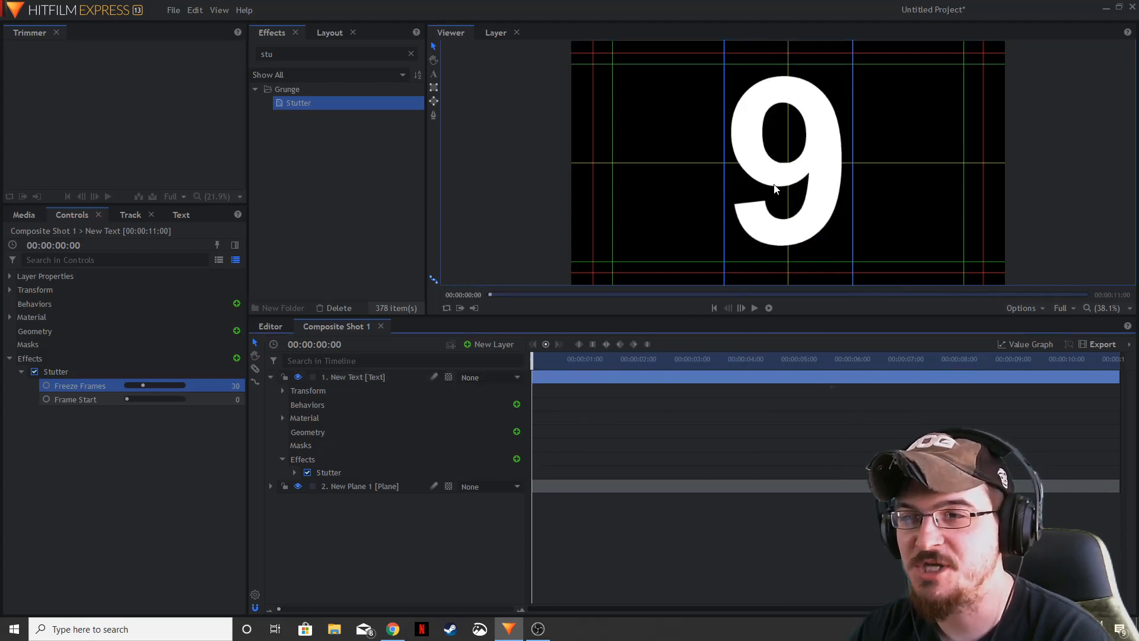
pyautogui.moveTo(522, 222)
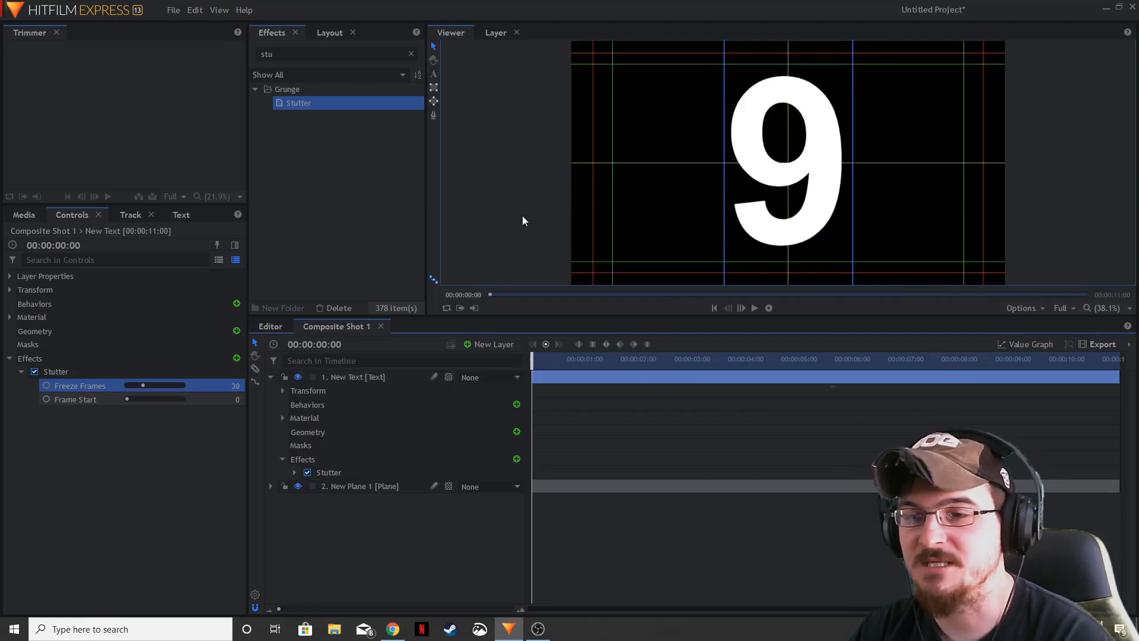
pyautogui.click(314, 343)
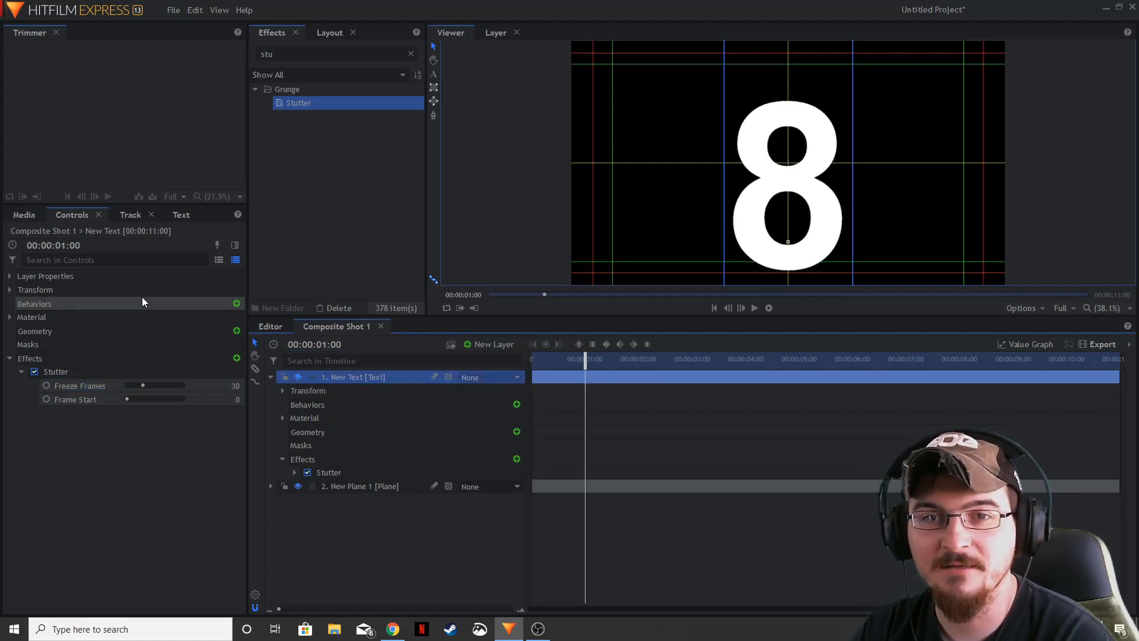
pyautogui.click(9, 290)
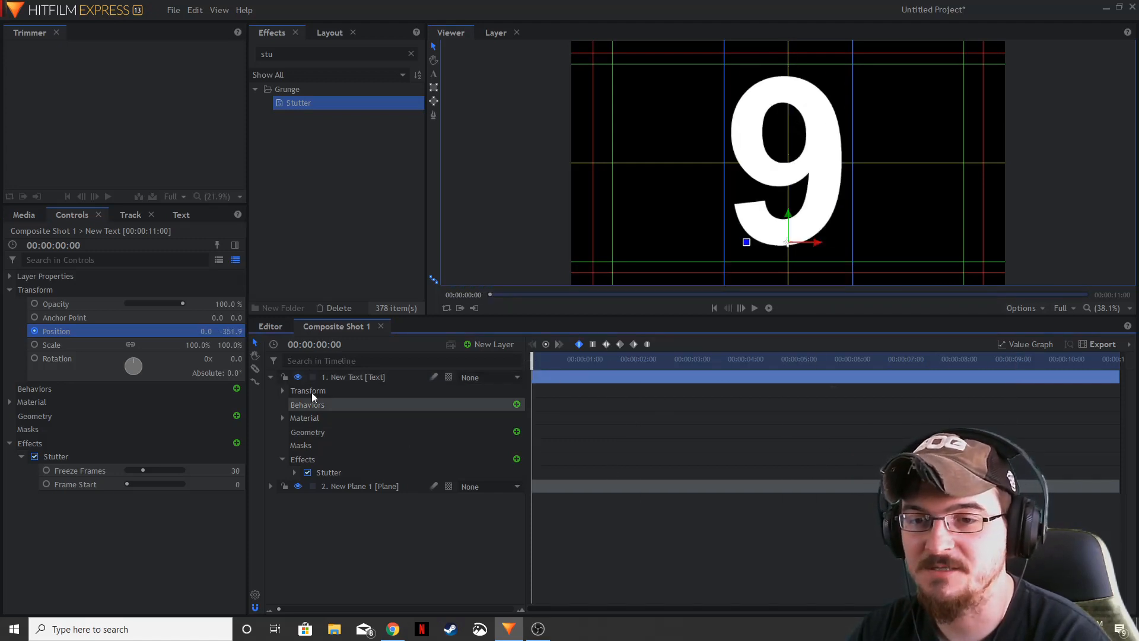
pyautogui.click(753, 307)
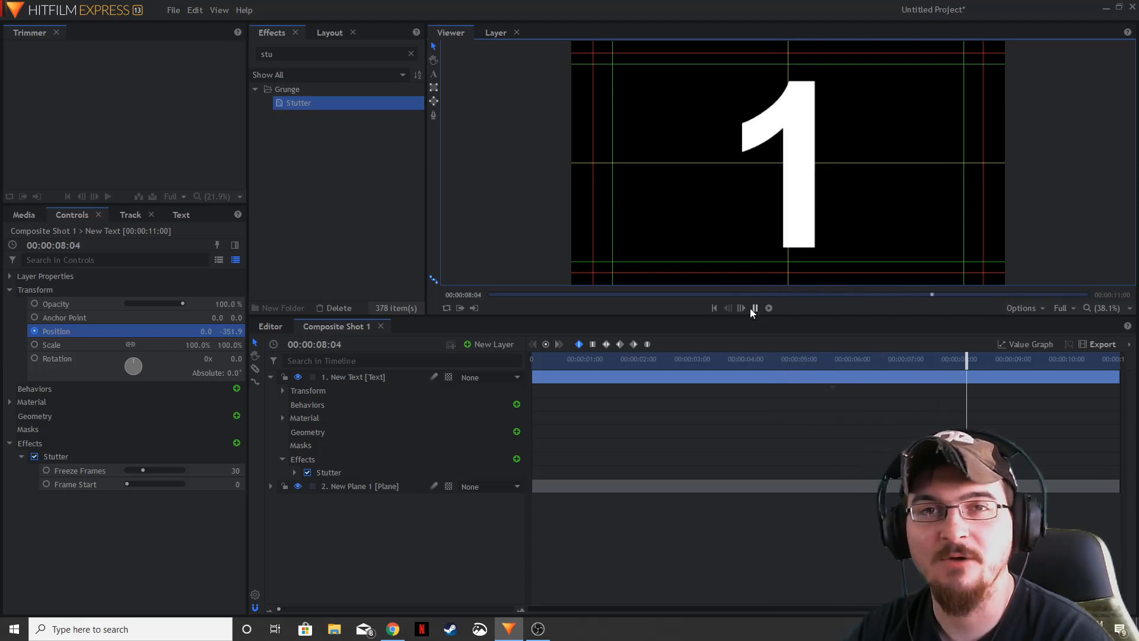
pyautogui.click(754, 307)
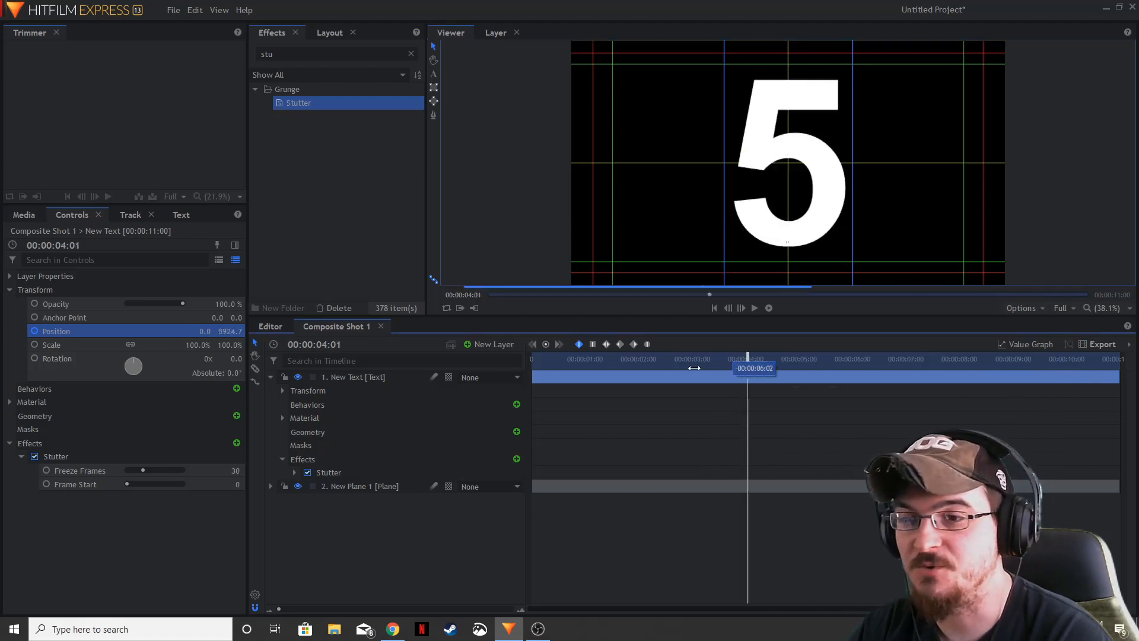
pyautogui.click(532, 358)
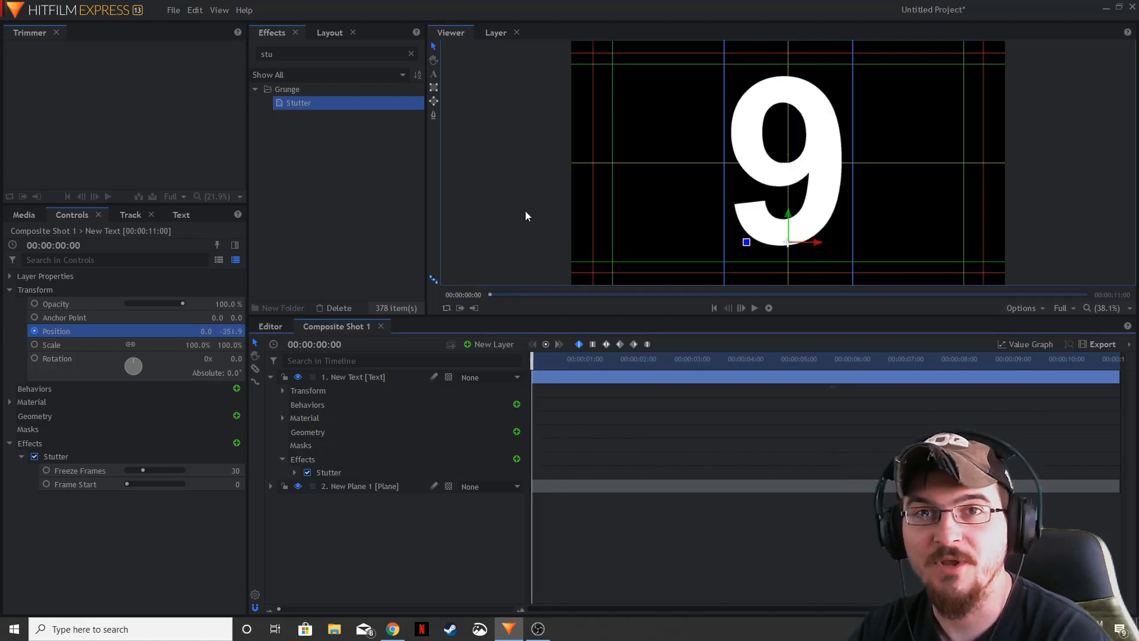
pyautogui.moveTo(525, 223)
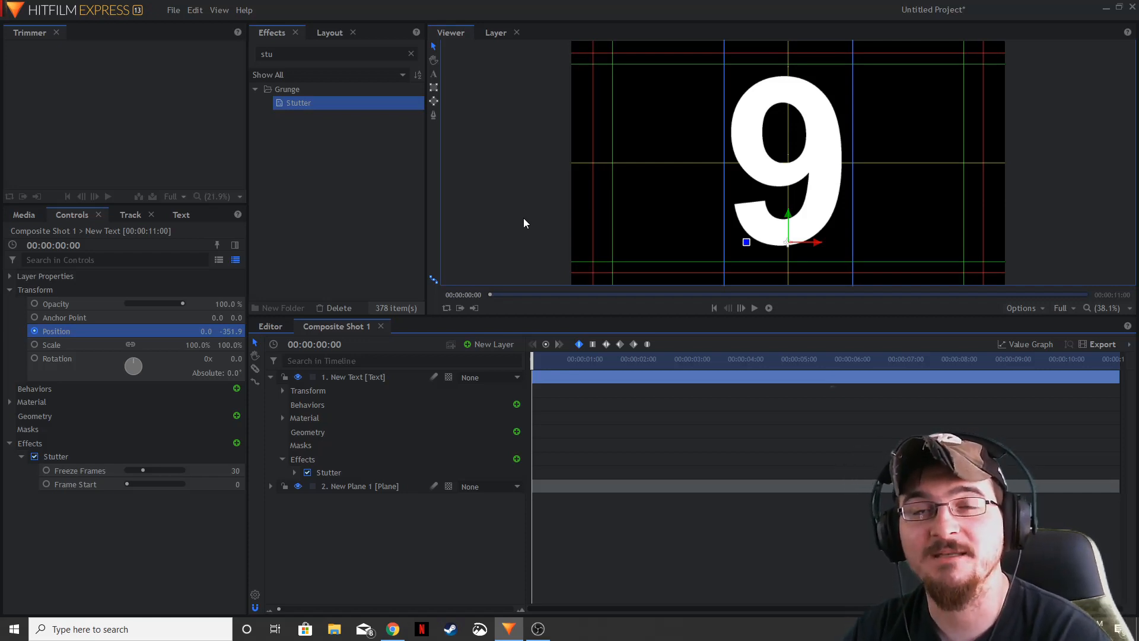
pyautogui.moveTo(842, 177)
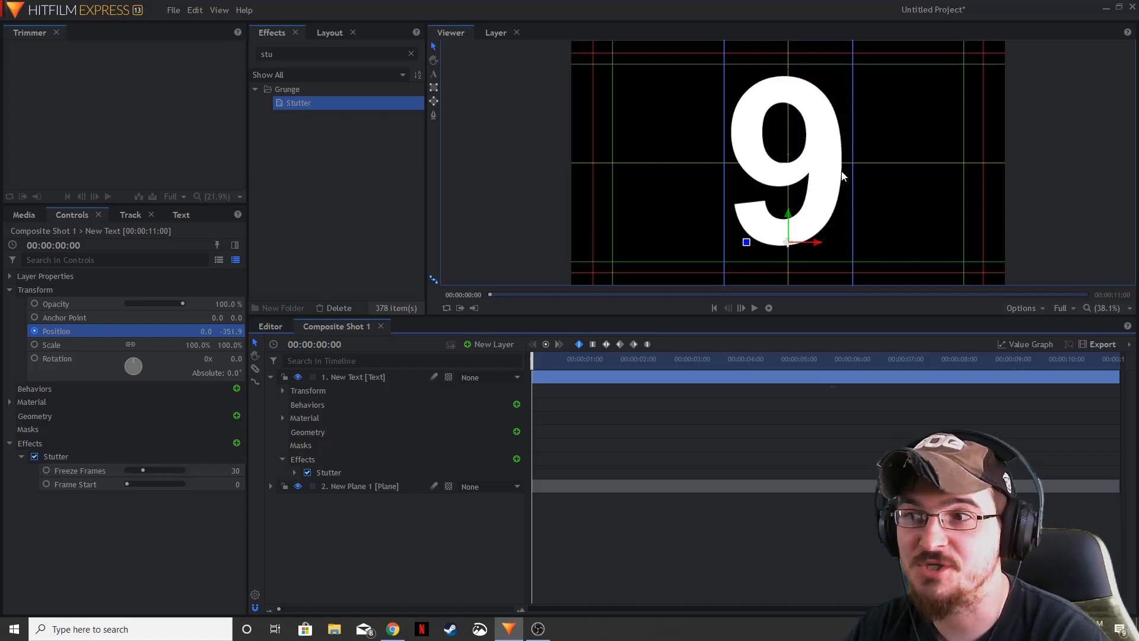
pyautogui.doubleClick(353, 376)
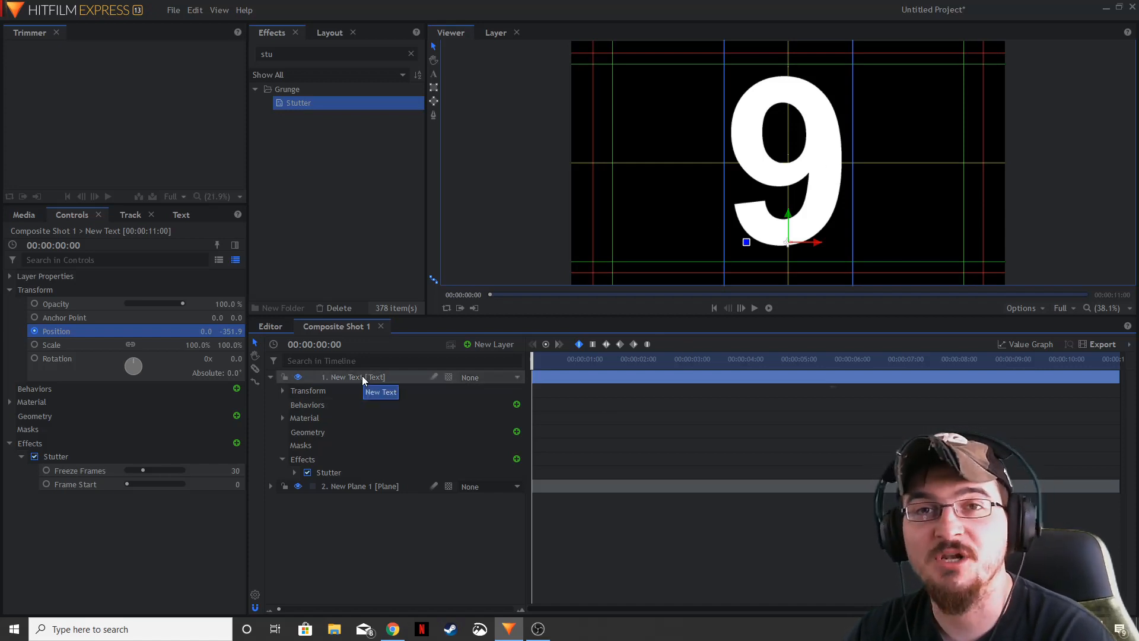